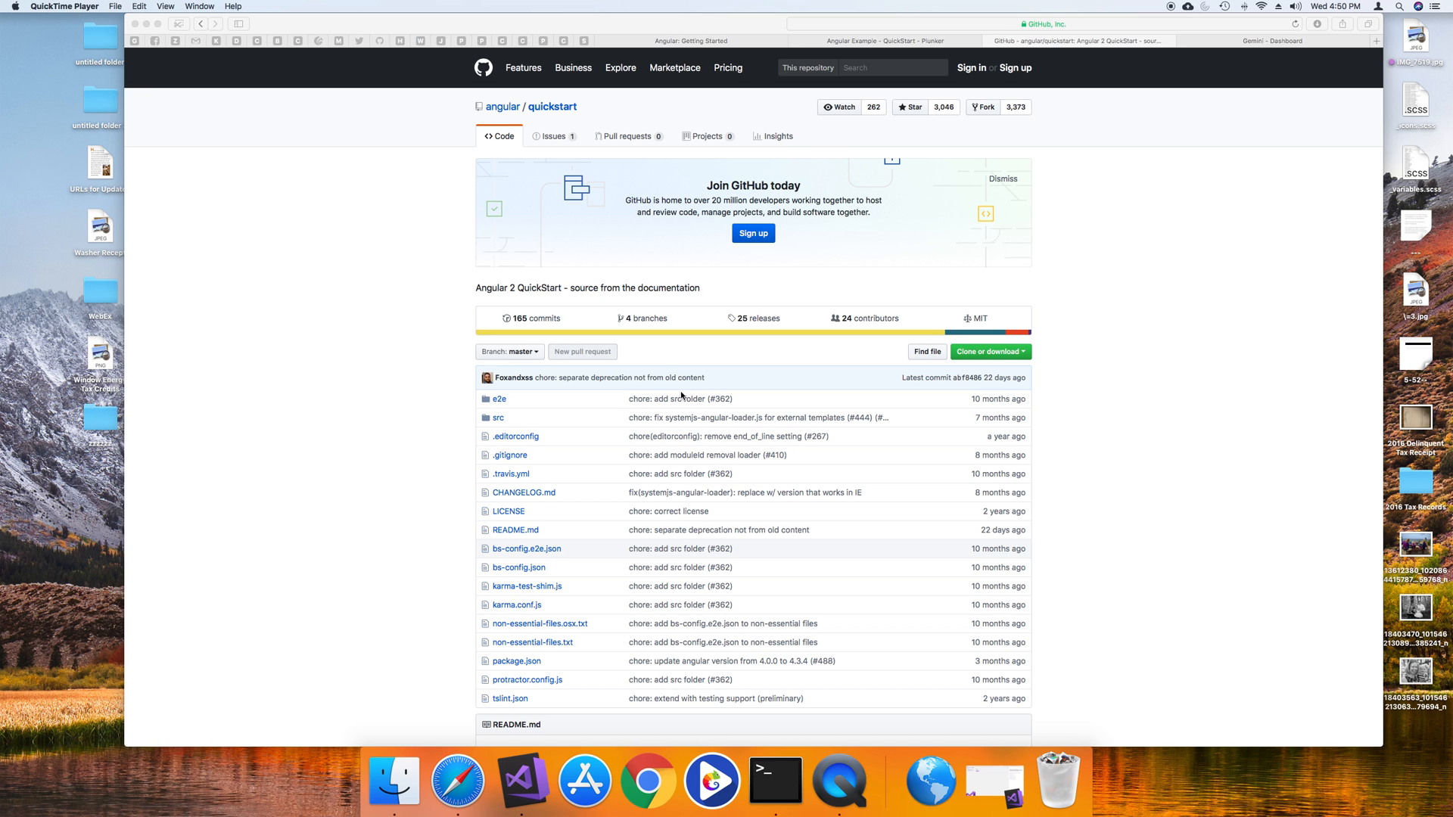
- Launch QuickTime Player and choose New Audio Recording from the File menu
type("quickTime Player")
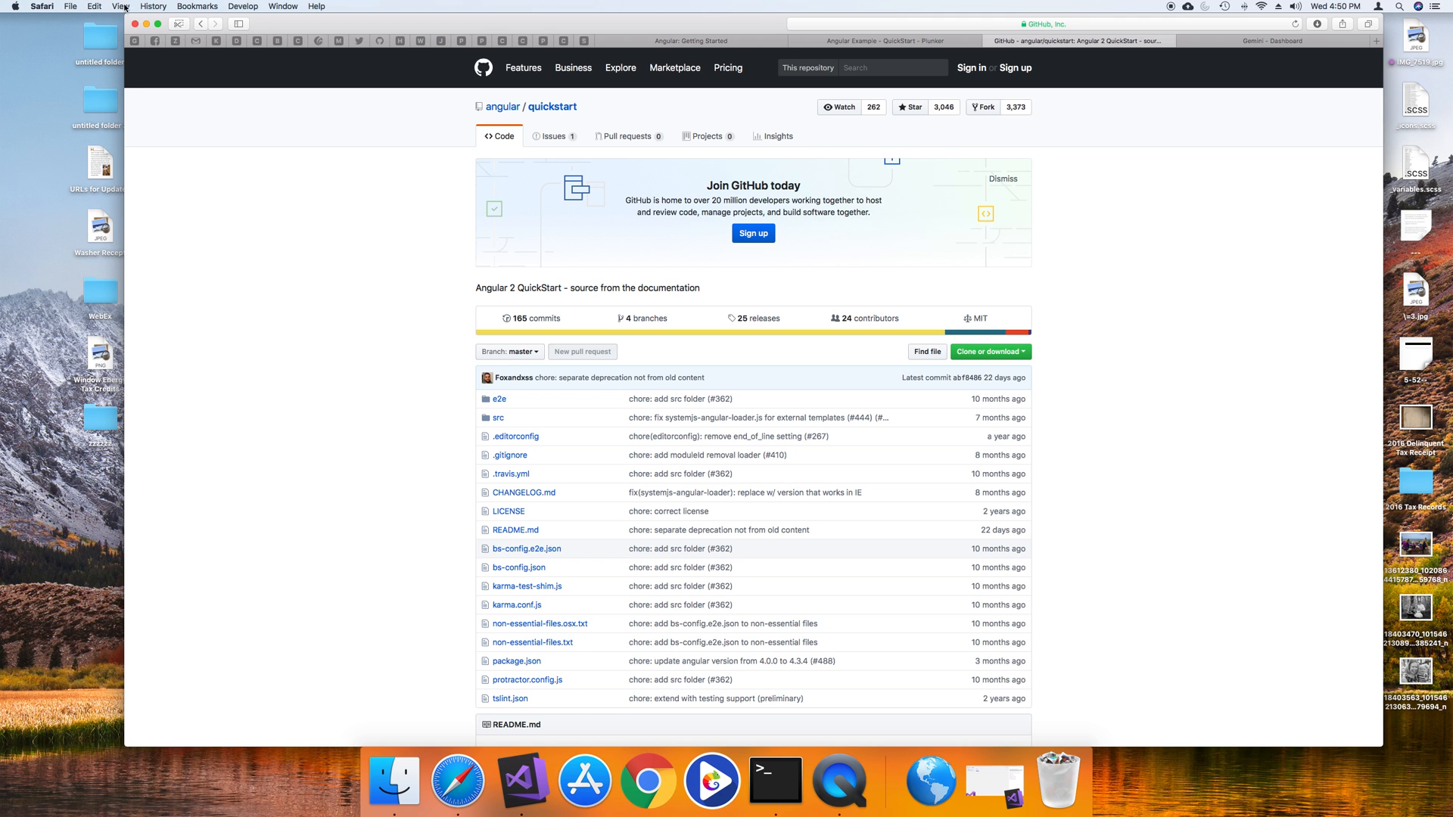
mouse_move(215, 136)
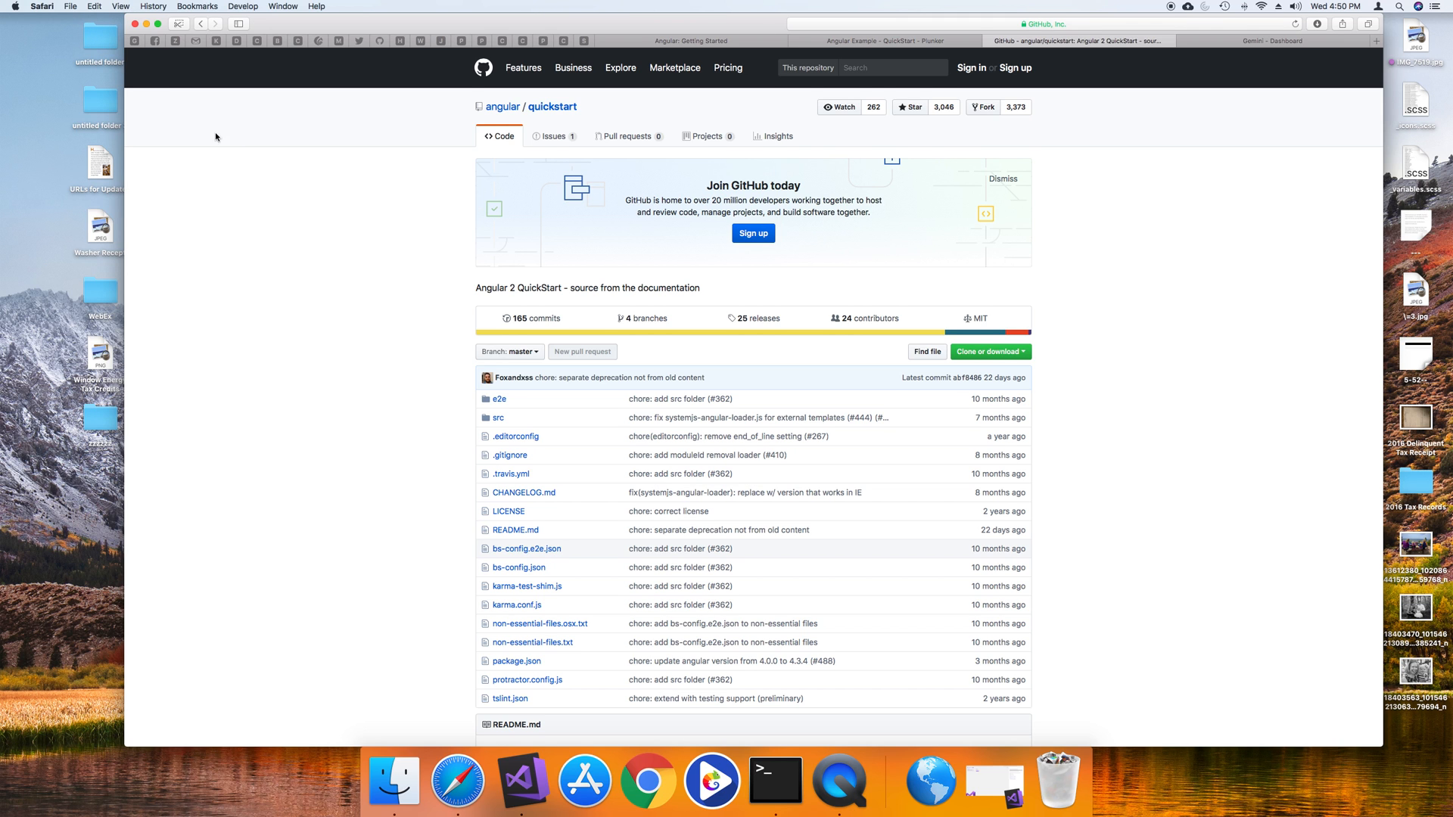
scroll("down", 3)
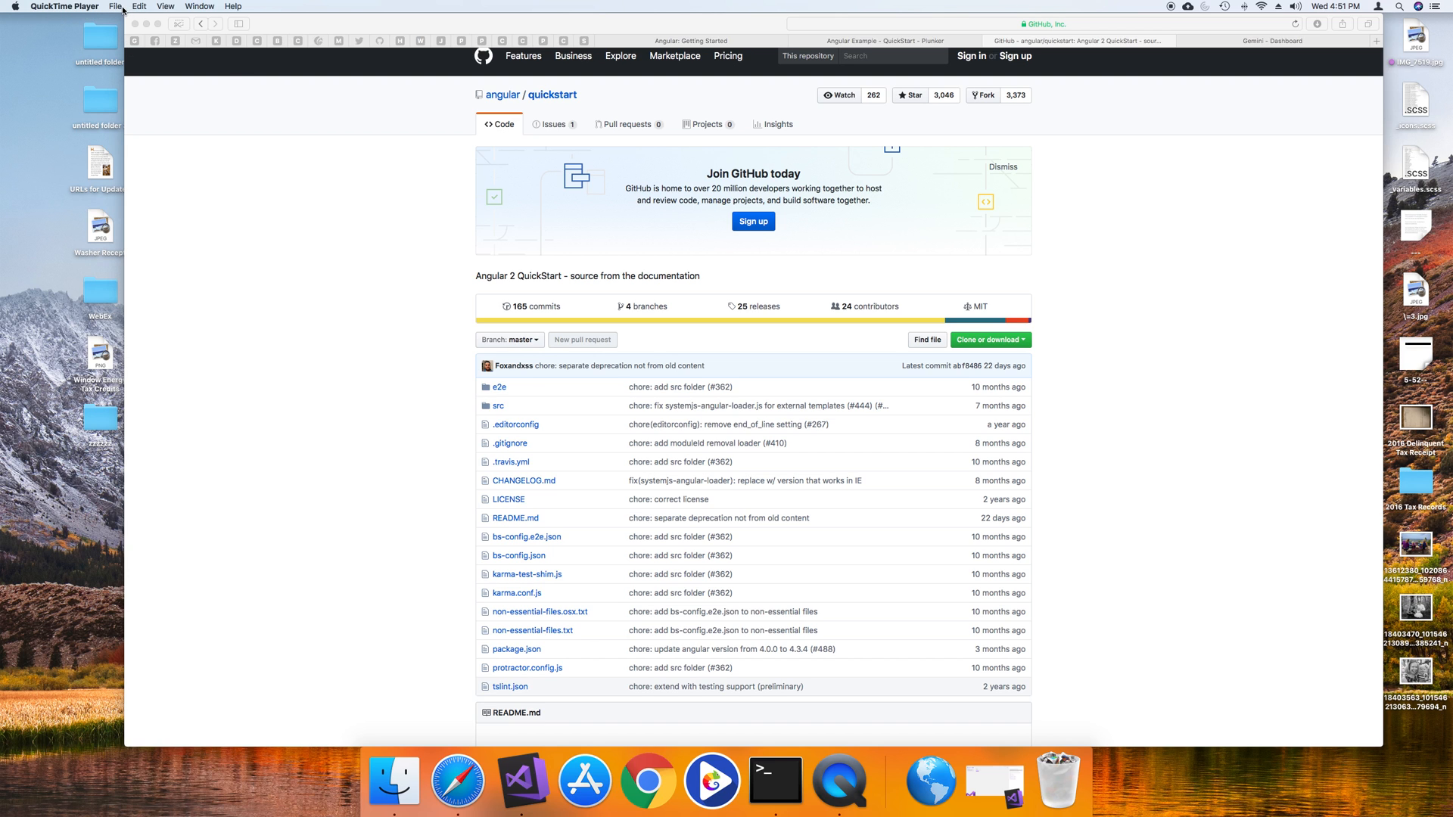
left_click(115, 7)
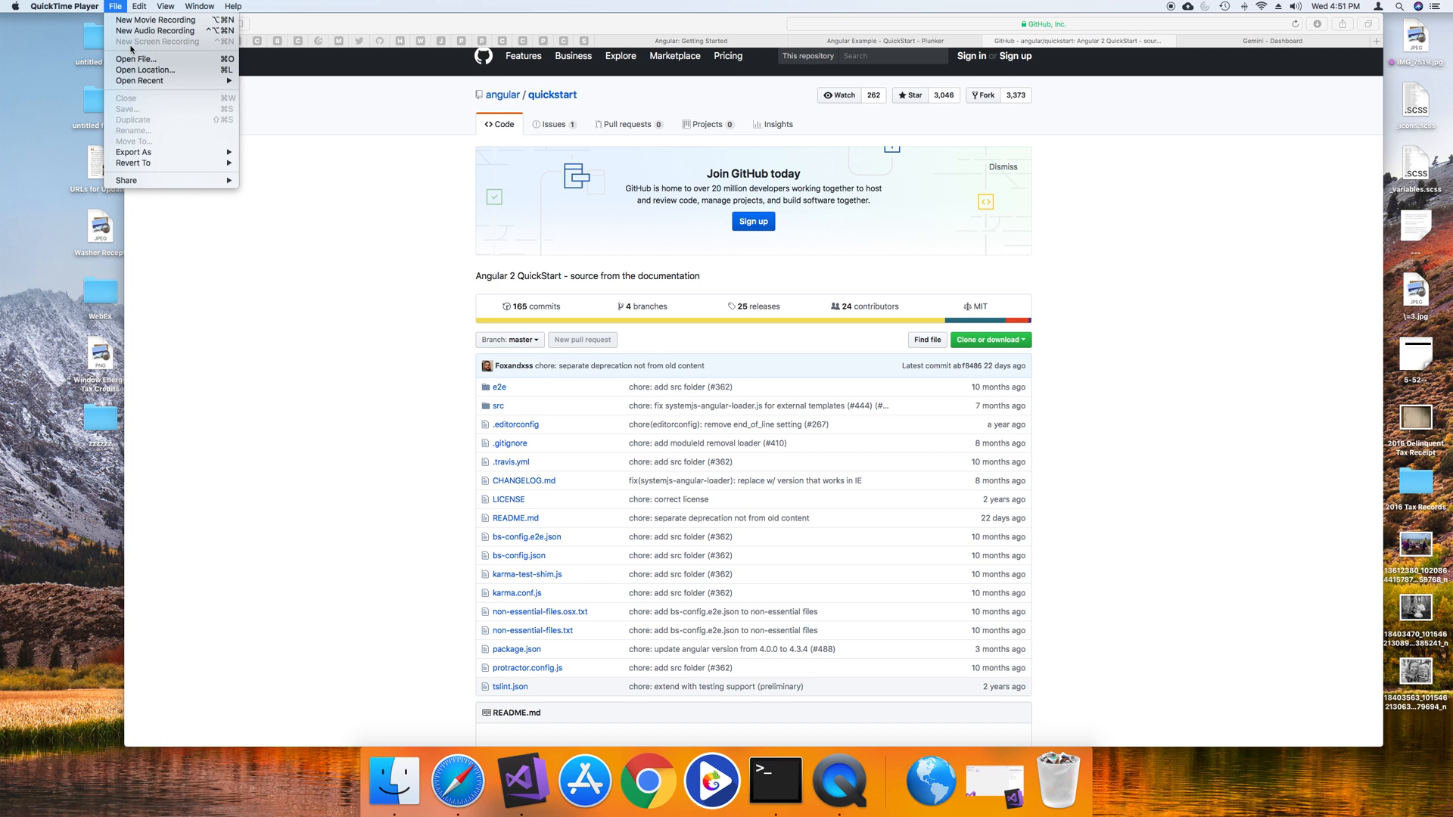
mouse_move(142, 44)
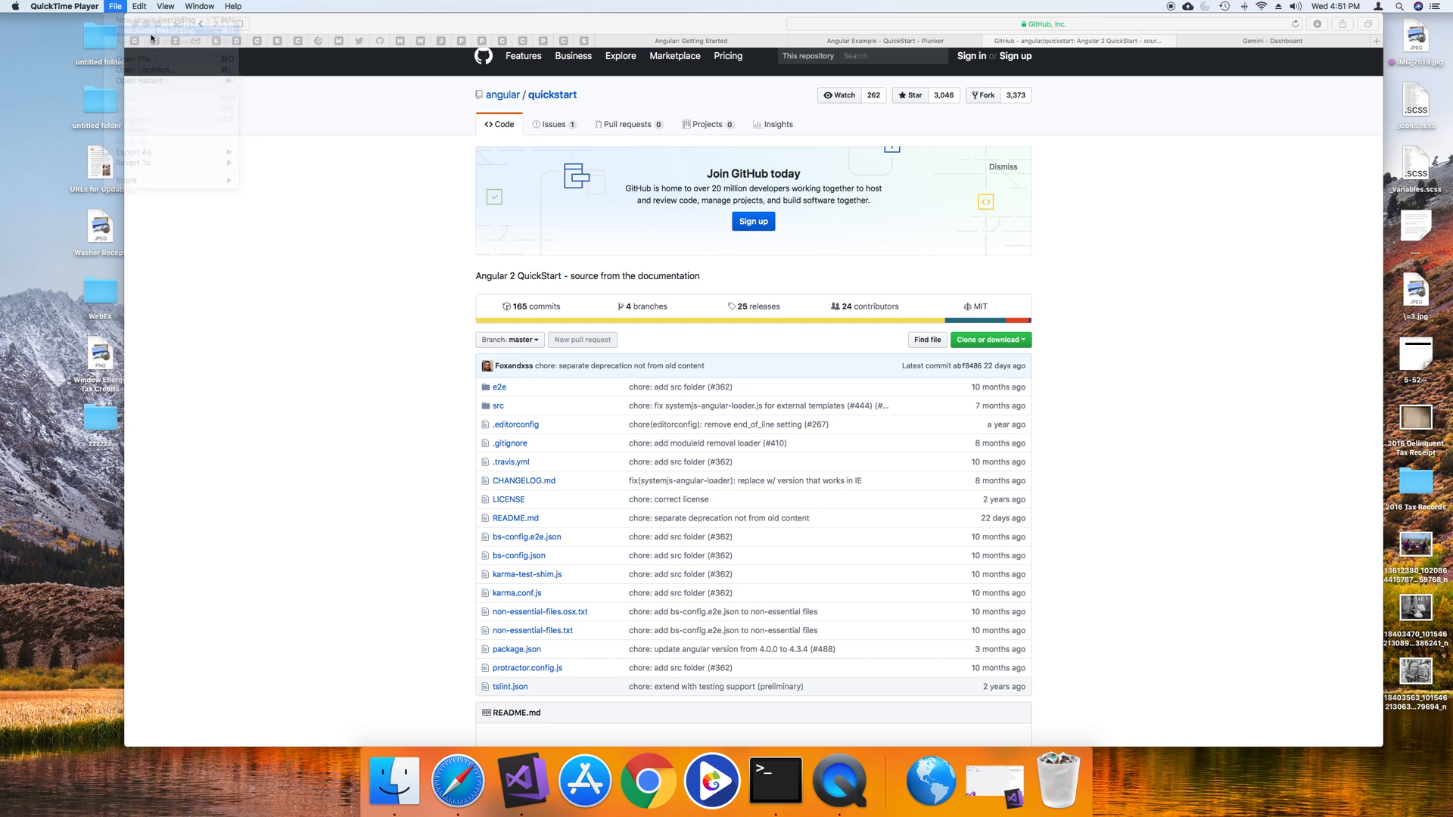
left_click(154, 29)
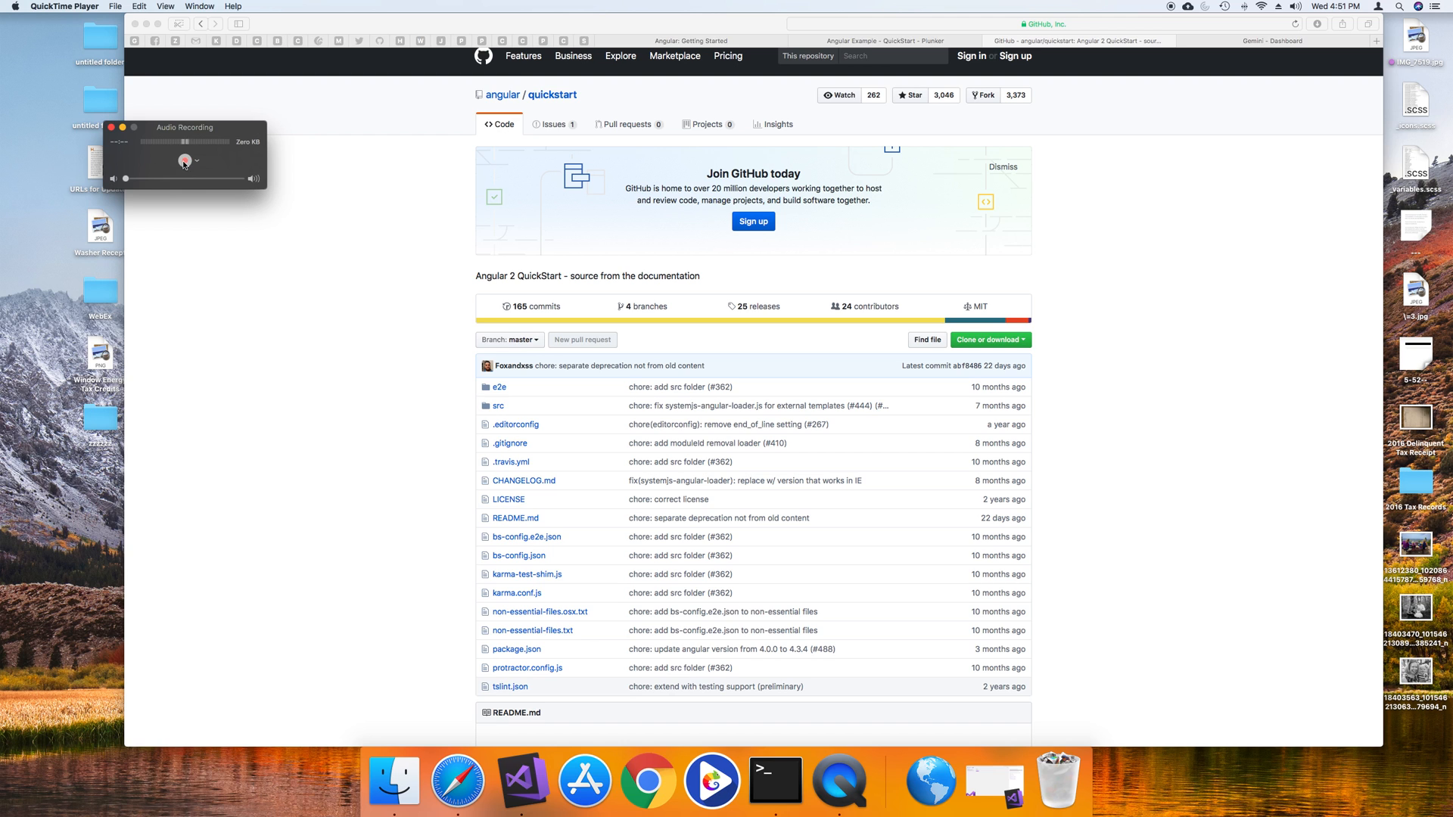
- Click inside the idle Audio Recording window, leaving it at zero KB
left_click(184, 160)
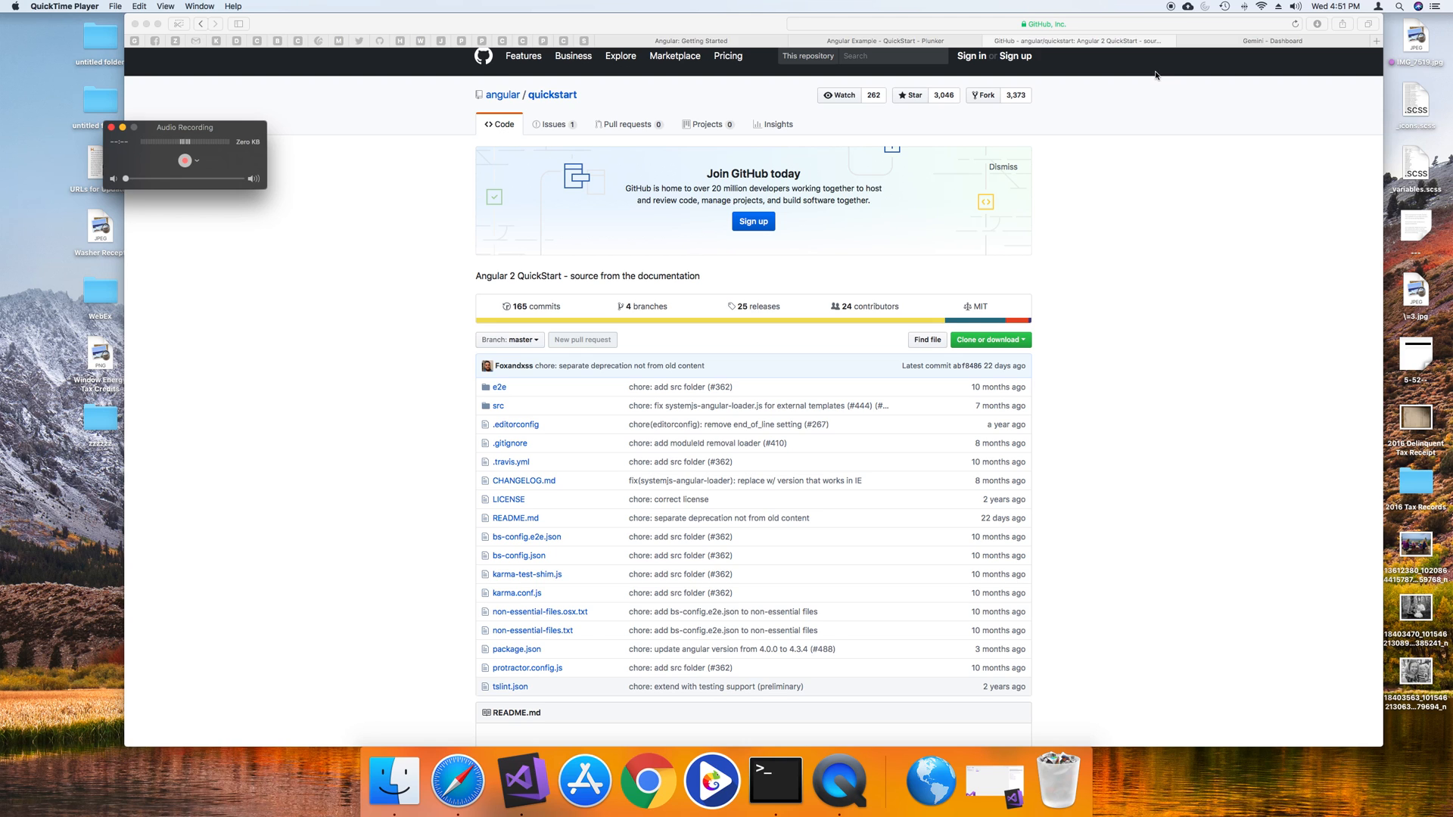
mouse_move(1163, 106)
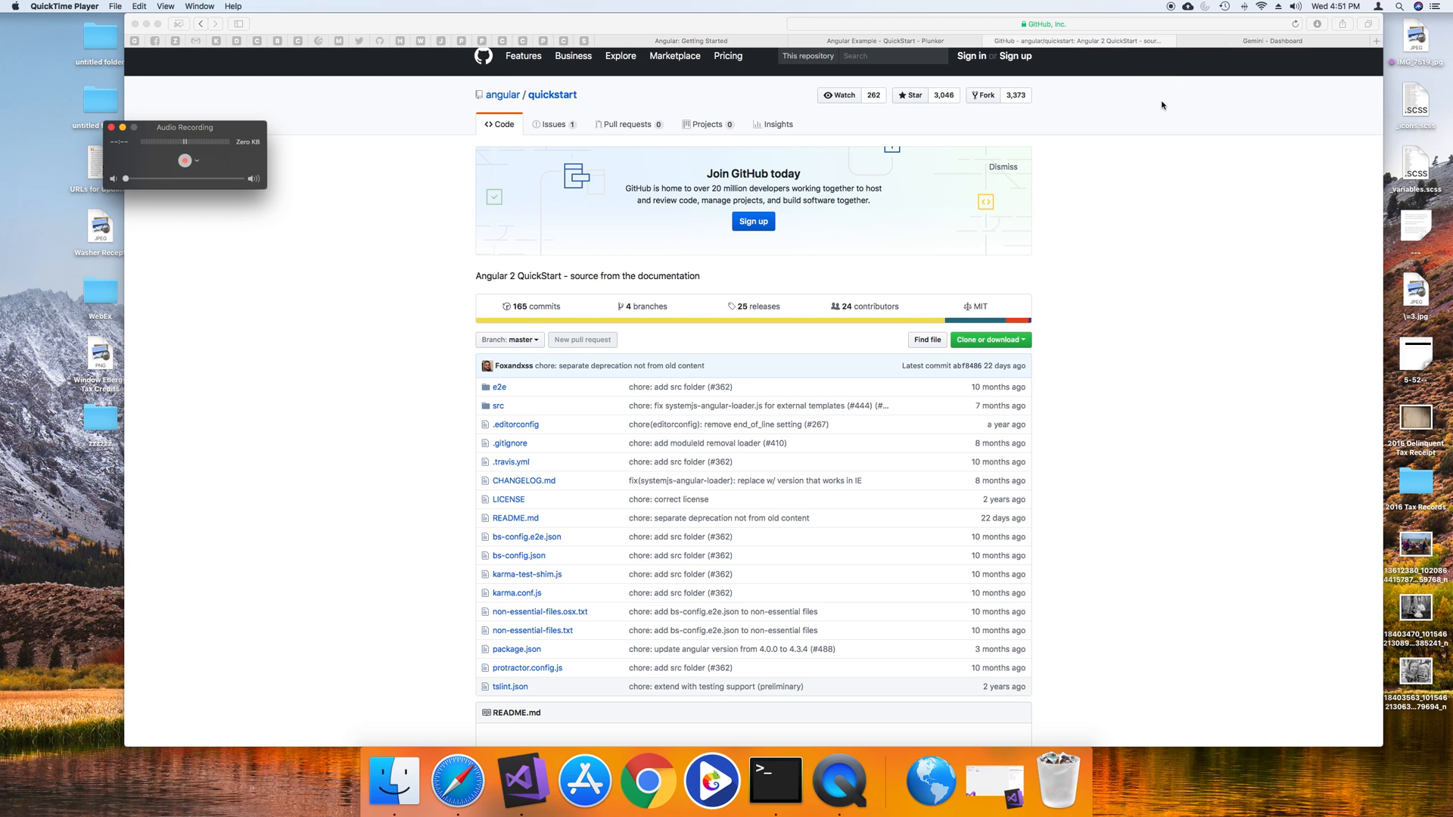
mouse_move(1114, 190)
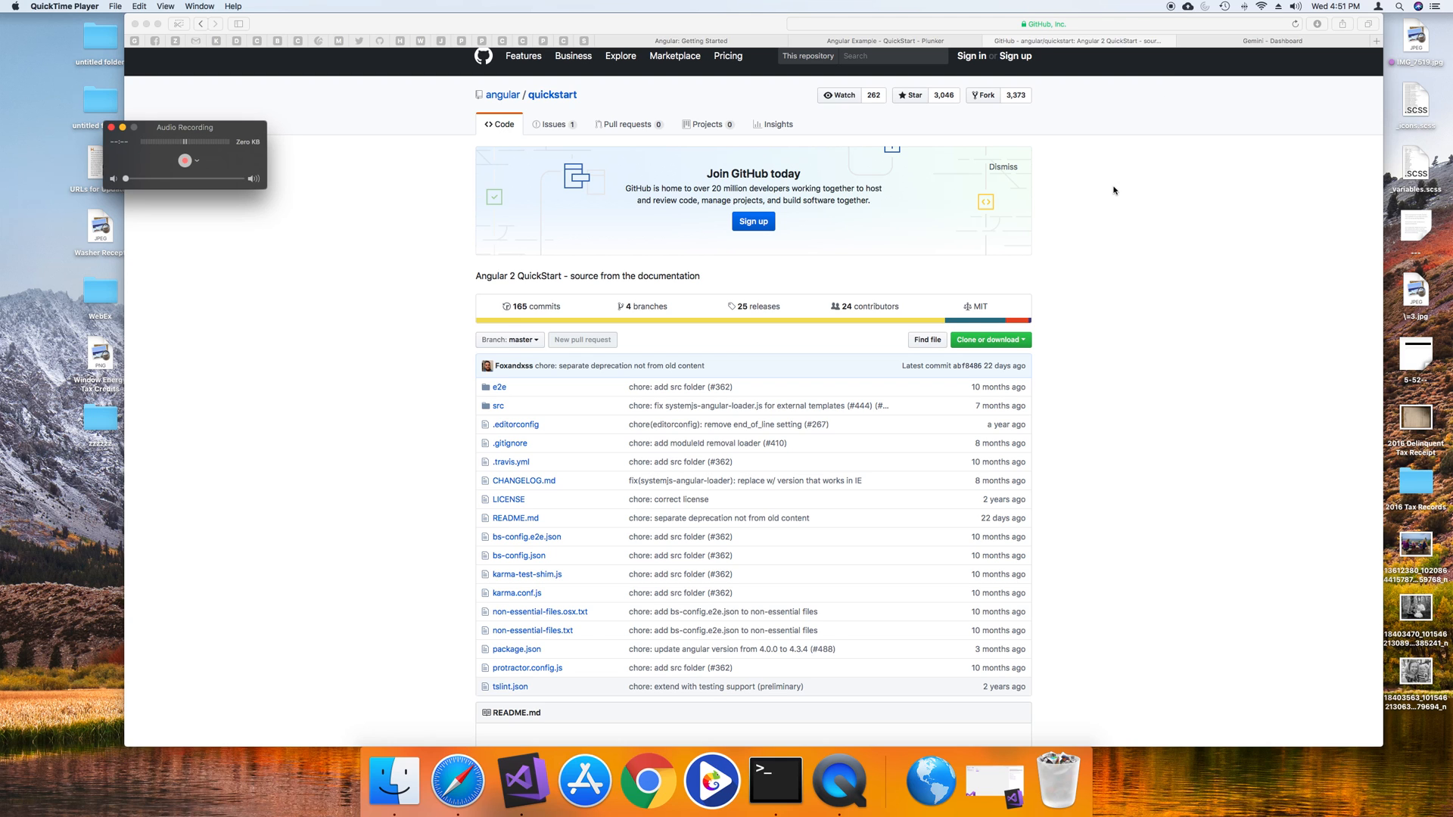
mouse_move(503, 266)
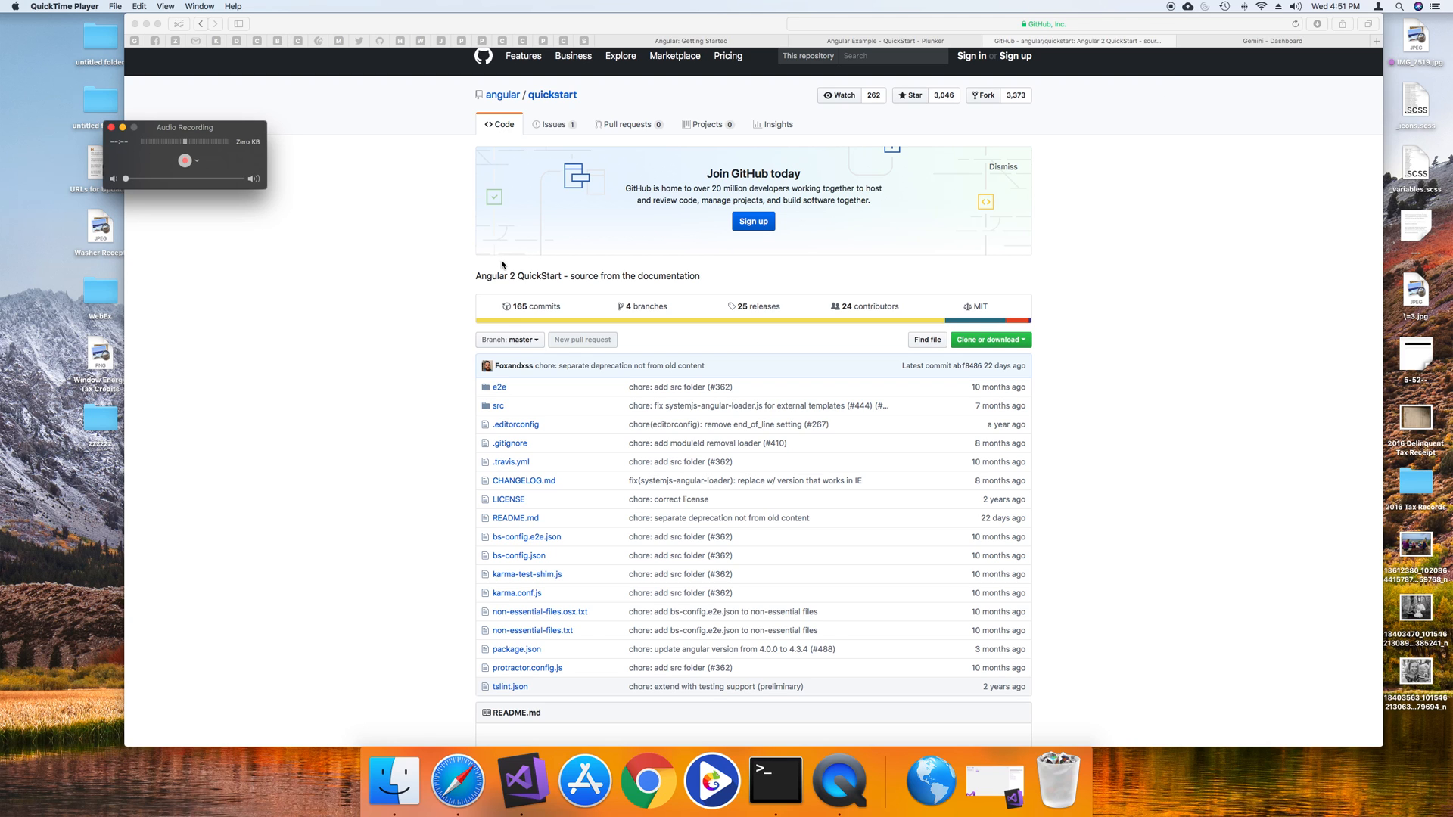